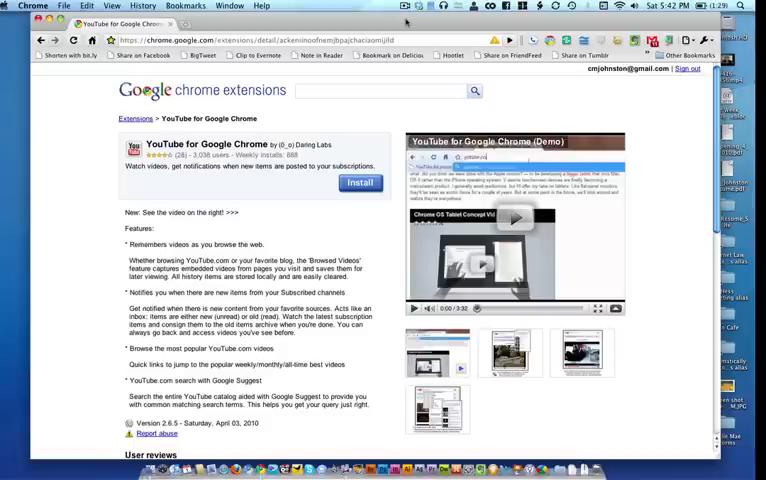
mouse_move(328, 220)
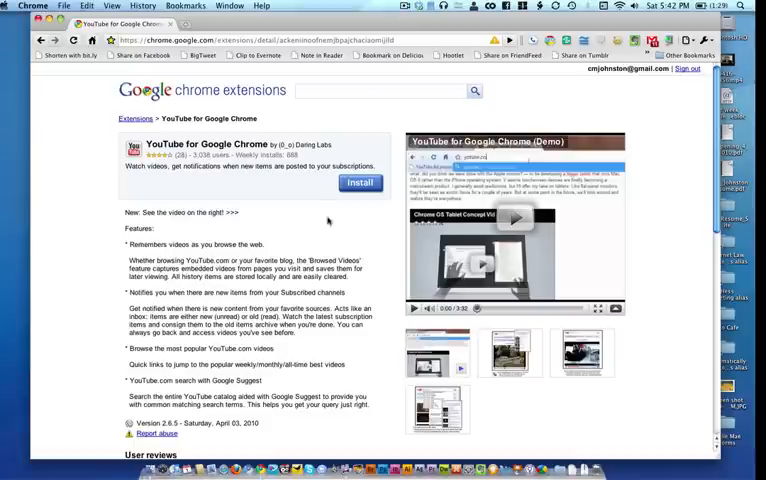
Step: Install the YouTube for Google Chrome extension and confirm the install prompt
left_click(360, 182)
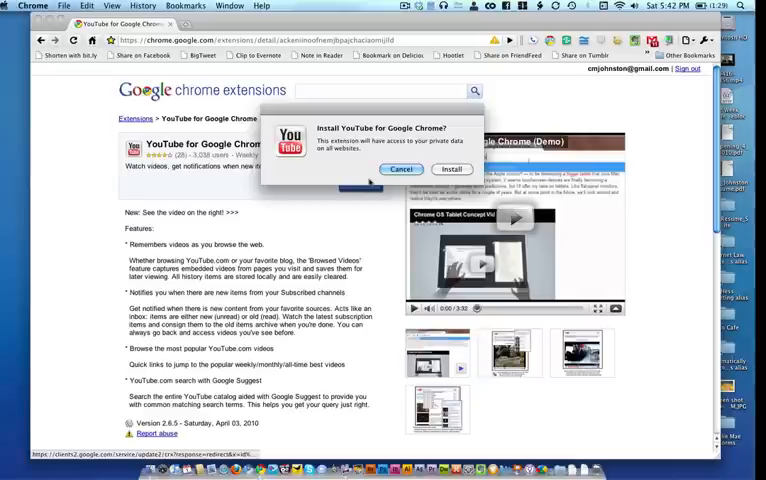
left_click(400, 168)
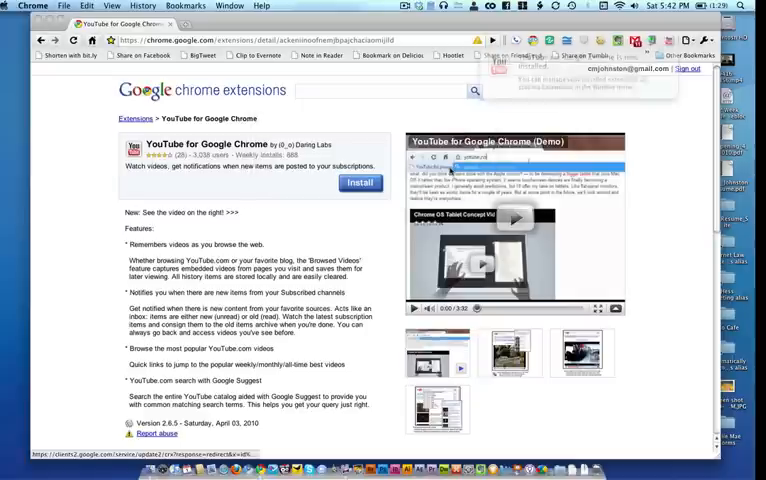
Step: Launch the YouTube extension from the toolbar and go to Settings in the Flash security warning
left_click(360, 184)
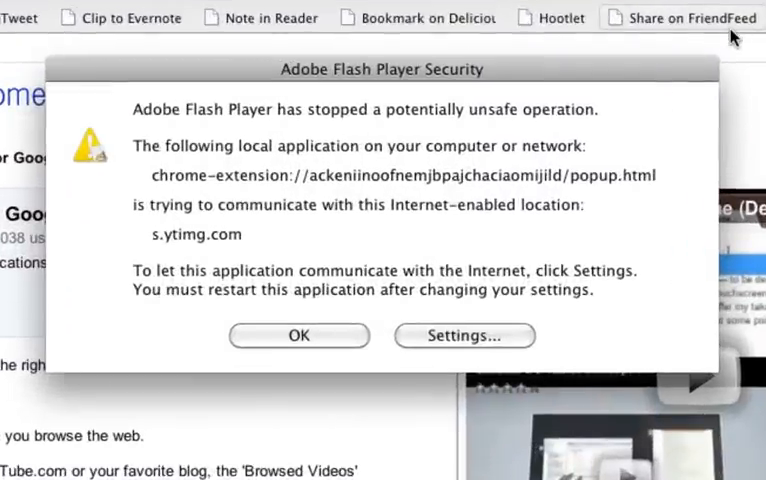
mouse_move(632, 120)
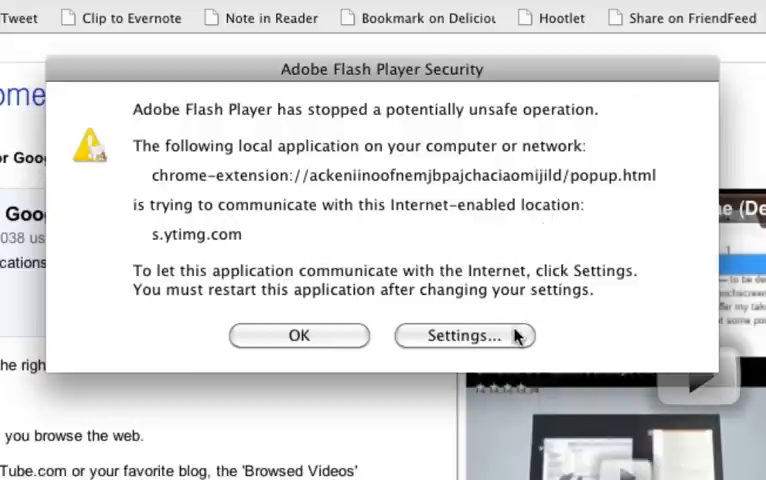
left_click(300, 336)
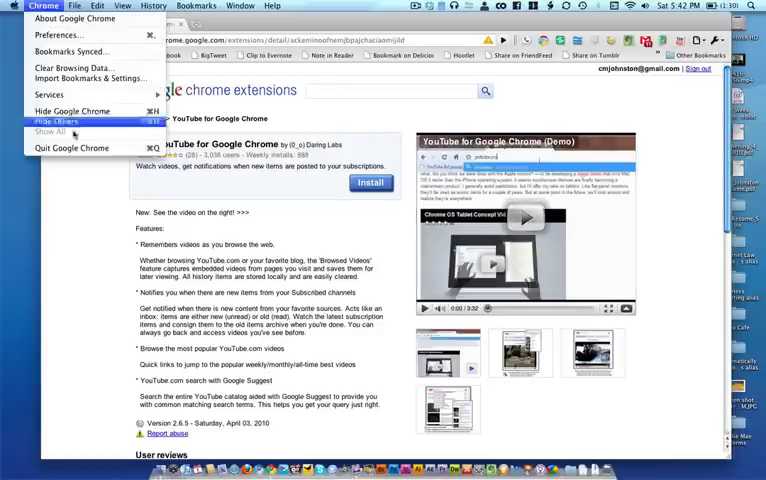
mouse_move(76, 128)
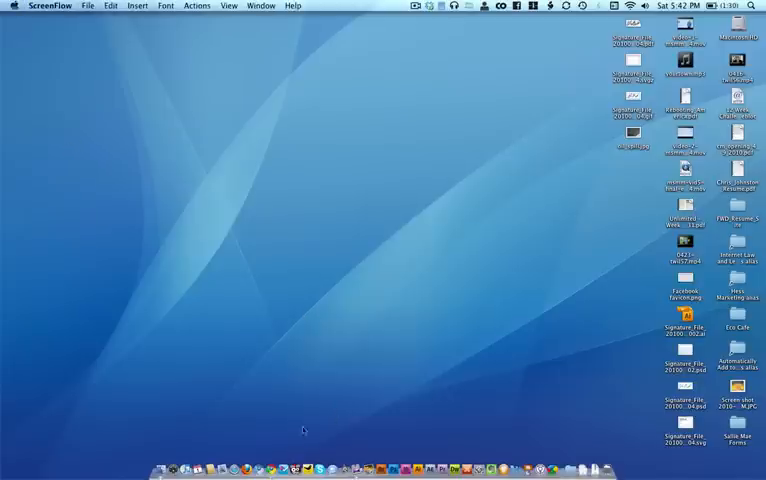
mouse_move(374, 458)
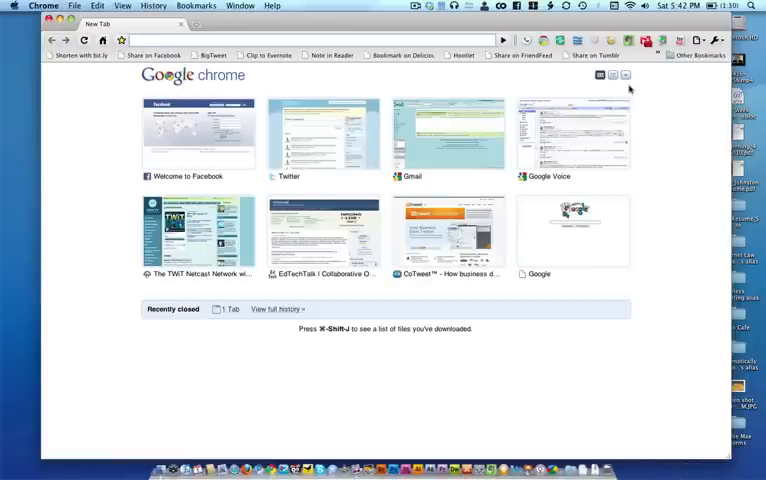
Step: Reopen the YouTube extension popup on this week's Popular Videos
left_click(680, 40)
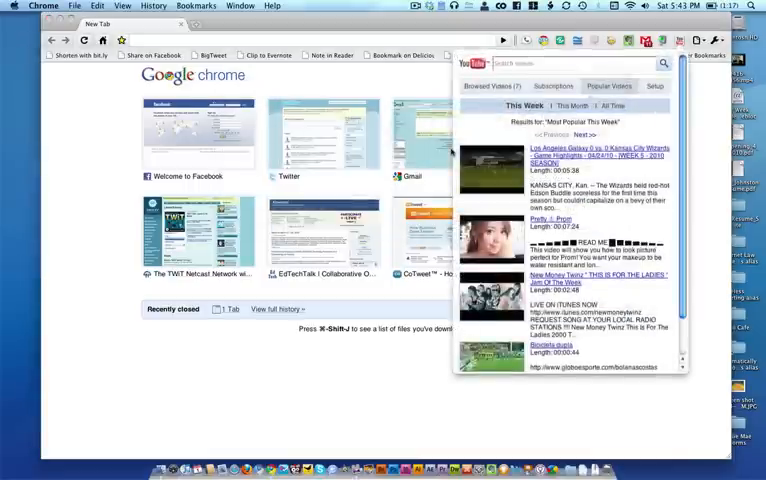
Step: Switch the popup to Setup and dismiss the resulting Flash Player Security warning with OK
left_click(656, 86)
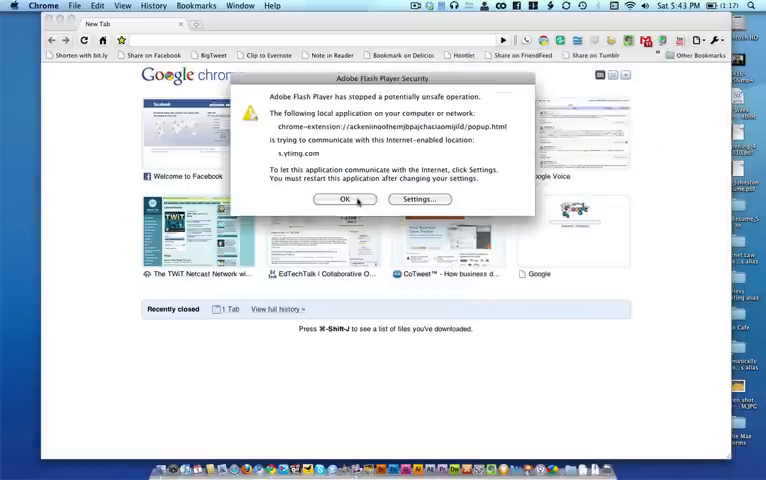
left_click(344, 200)
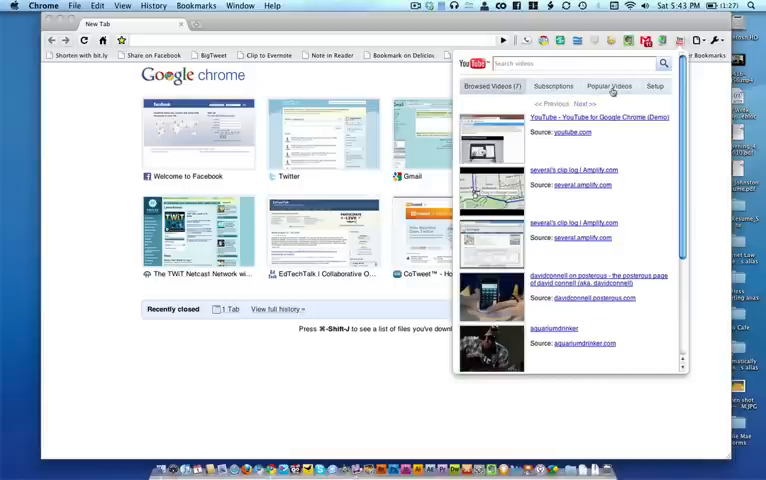
Step: View Subscriptions, which reports no YouTube account, then return to Popular Videos
left_click(608, 84)
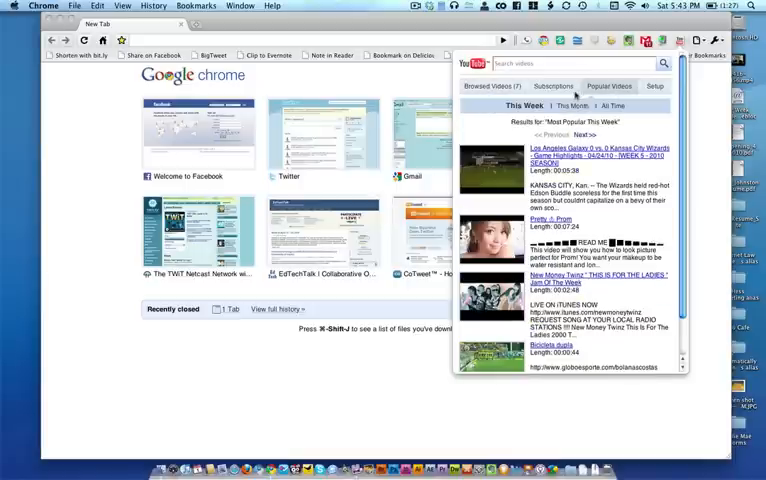
left_click(552, 86)
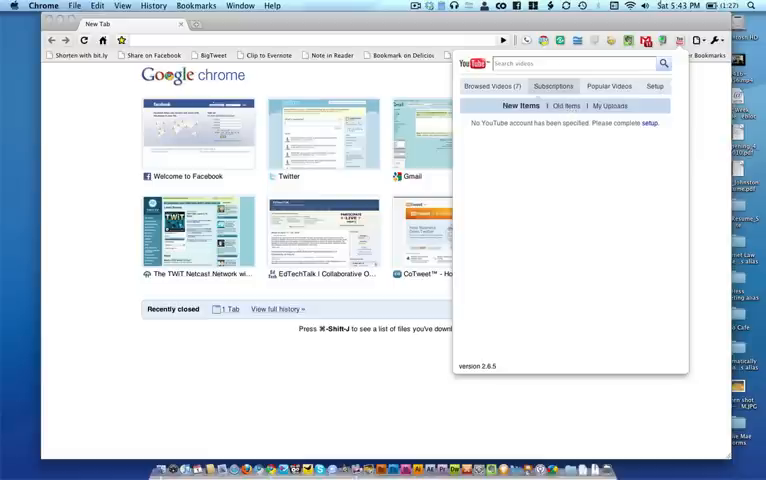
left_click(610, 86)
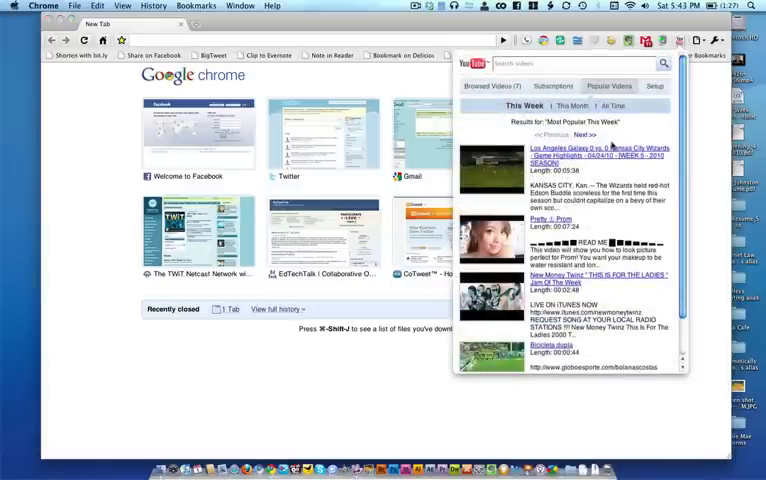